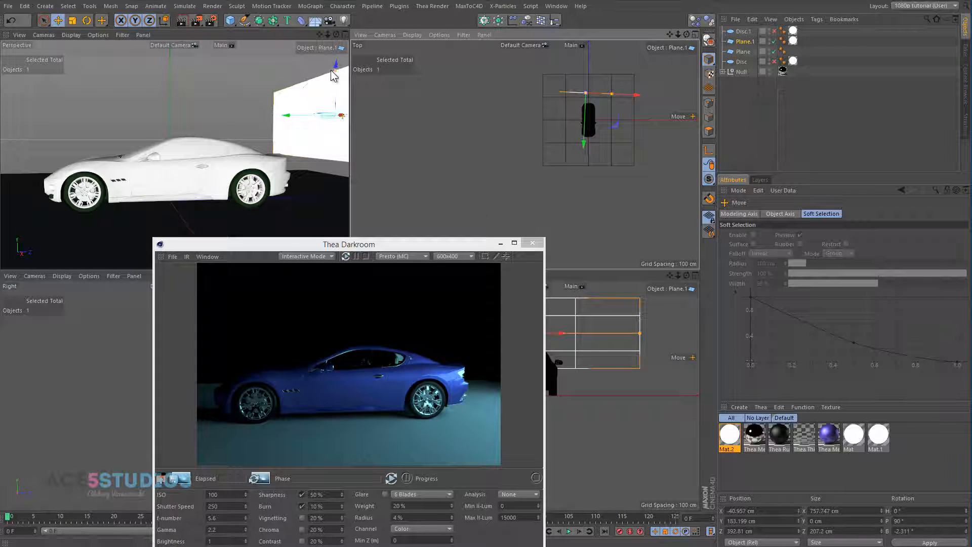
# Switch to the Rotate tool to turn the light plane Plane.1
pyautogui.click(86, 20)
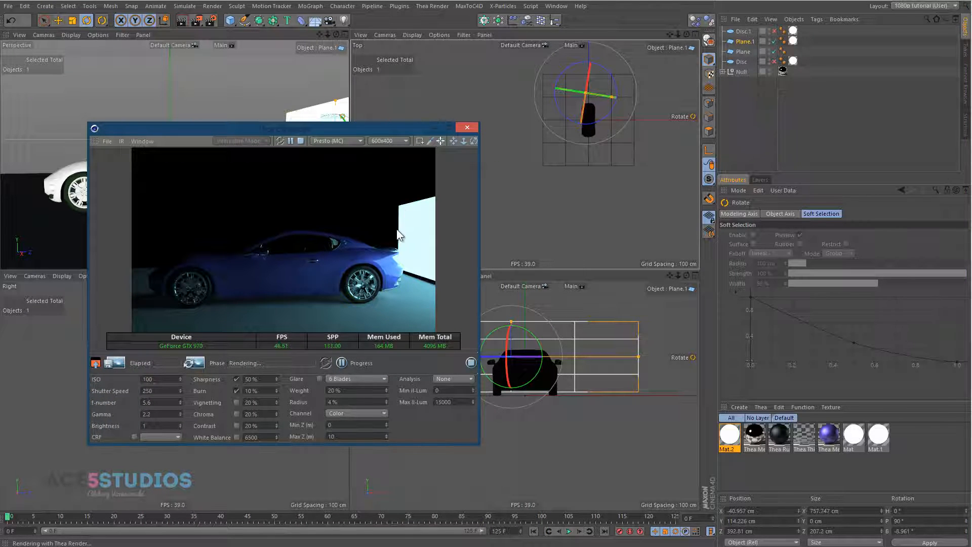
pyautogui.moveTo(726, 36)
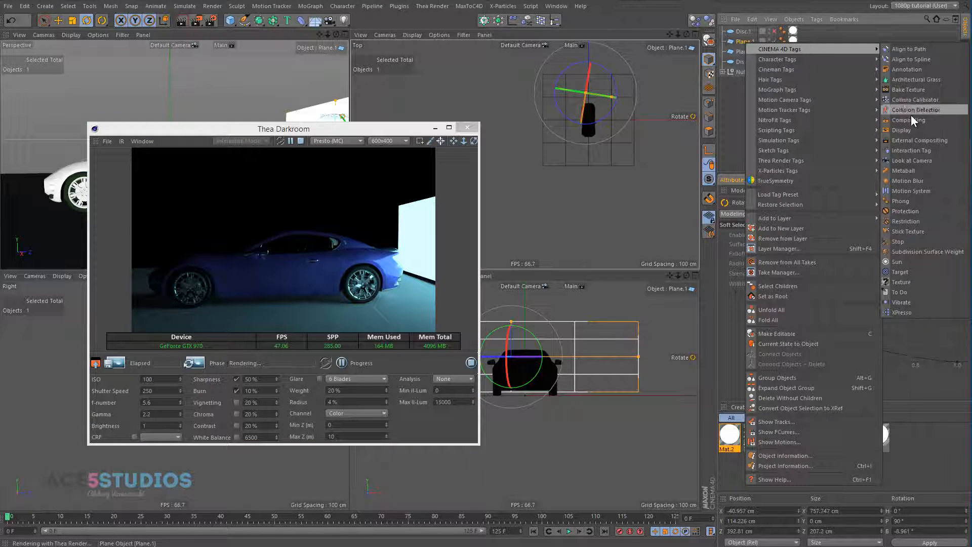
# Add a Compositing tag to Plane.1 and move the Thea Darkroom window aside
pyautogui.click(910, 120)
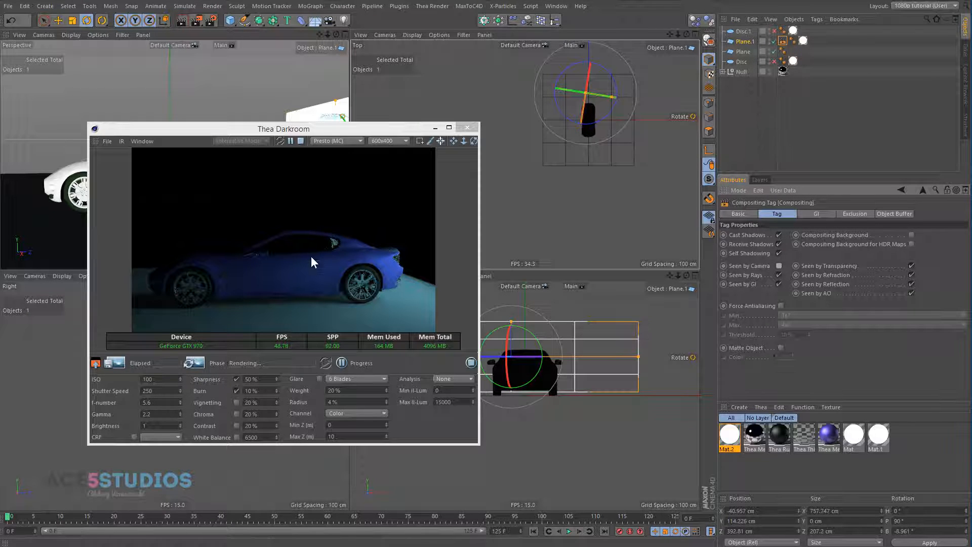
pyautogui.moveTo(284, 128); pyautogui.dragTo(344, 155)
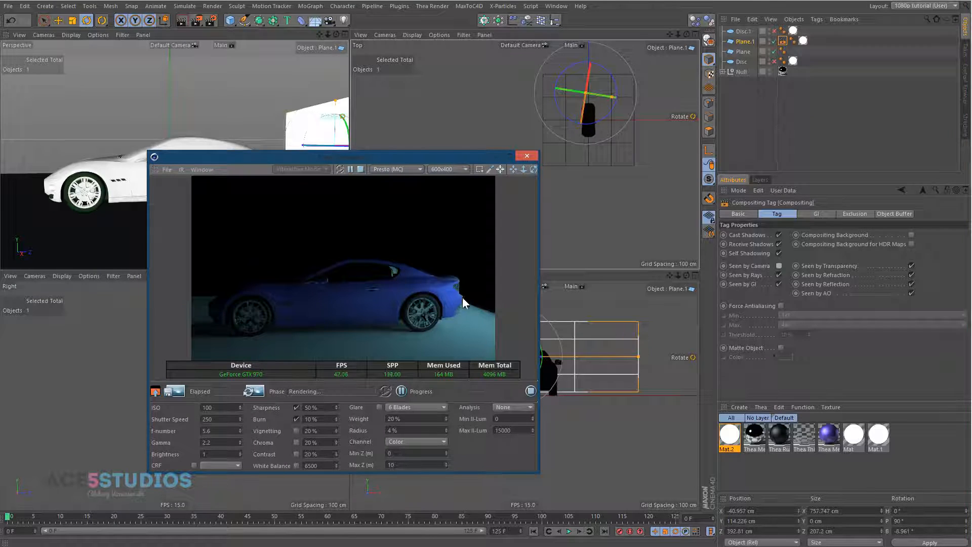
pyautogui.moveTo(502, 276)
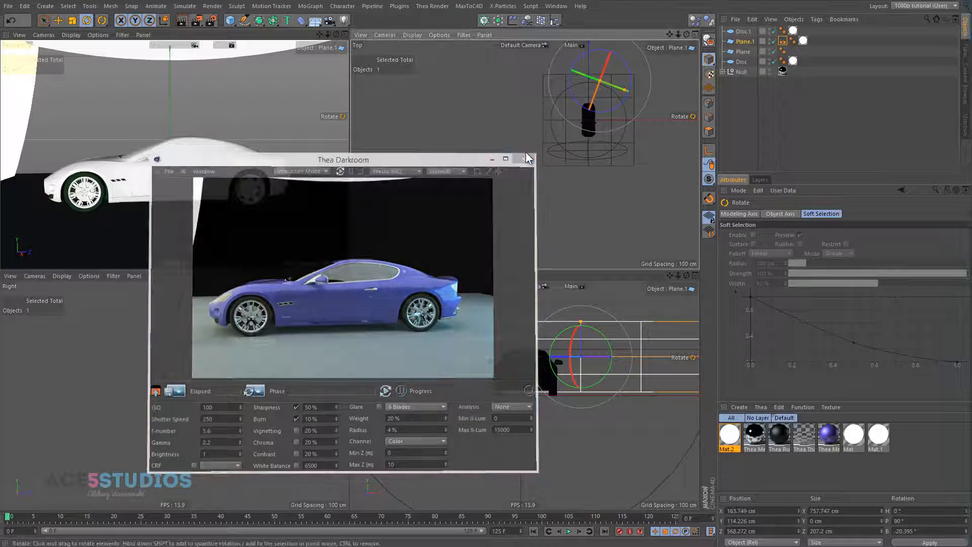
# Close Thea Darkroom and add an X-Particles xpEmitter to the scene
pyautogui.click(528, 159)
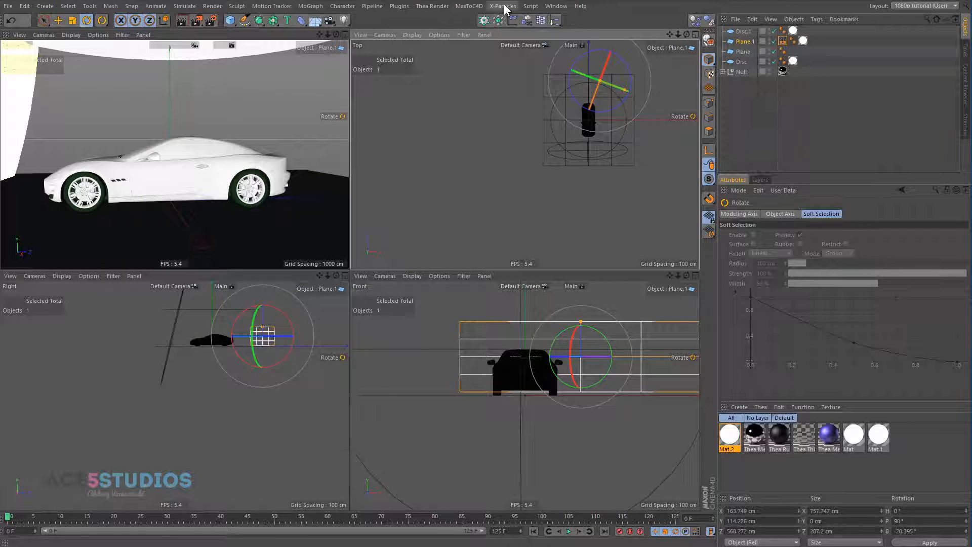
pyautogui.click(503, 6)
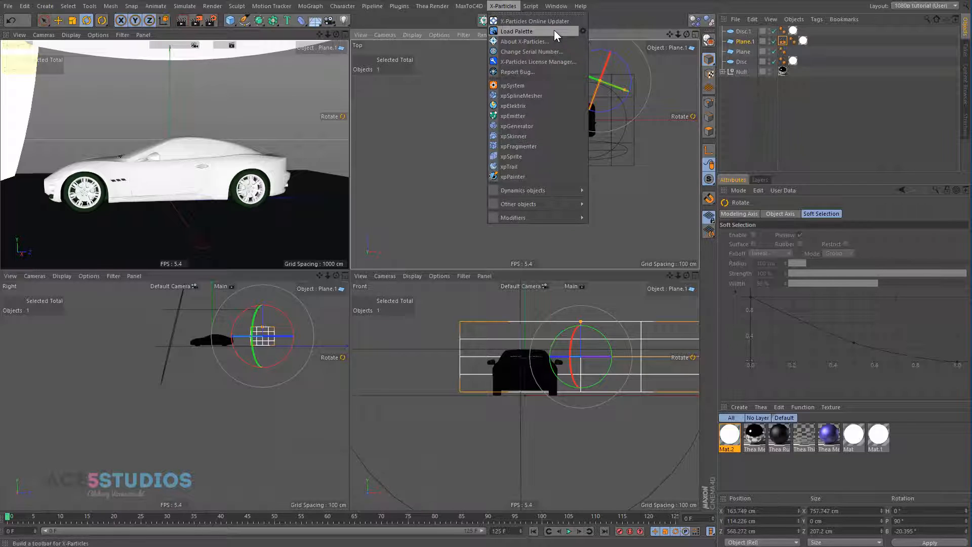
pyautogui.click(513, 116)
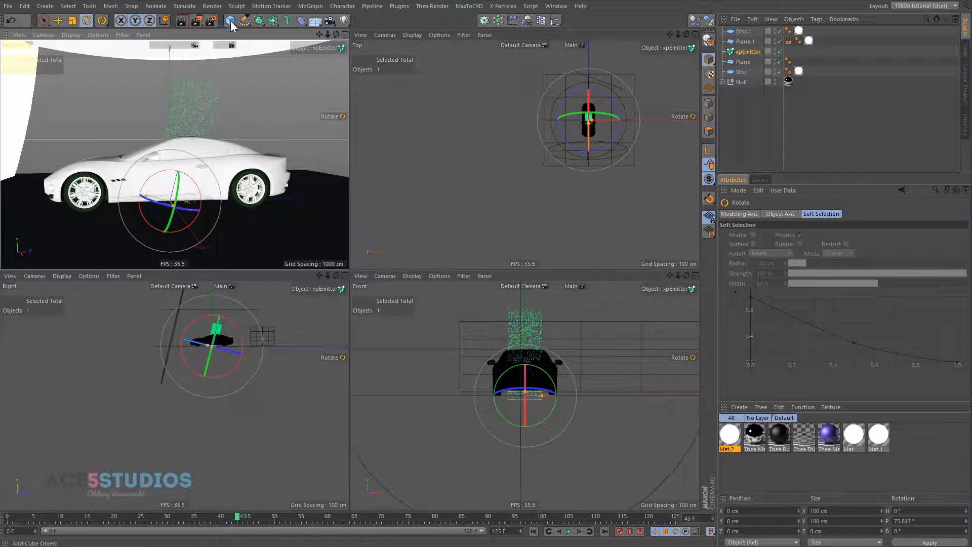
# Add an X-Particles xpGenerator and a Sphere primitive
pyautogui.click(503, 6)
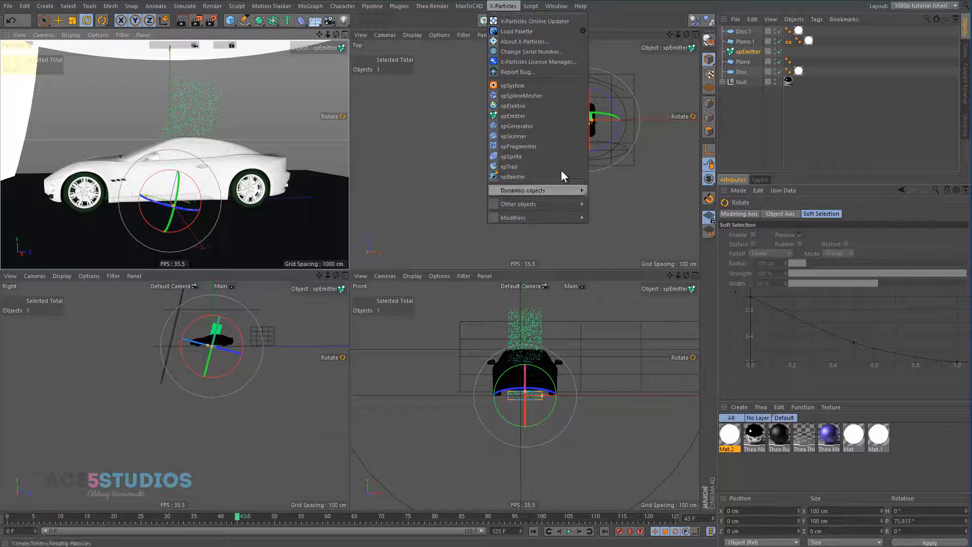
pyautogui.moveTo(547, 118)
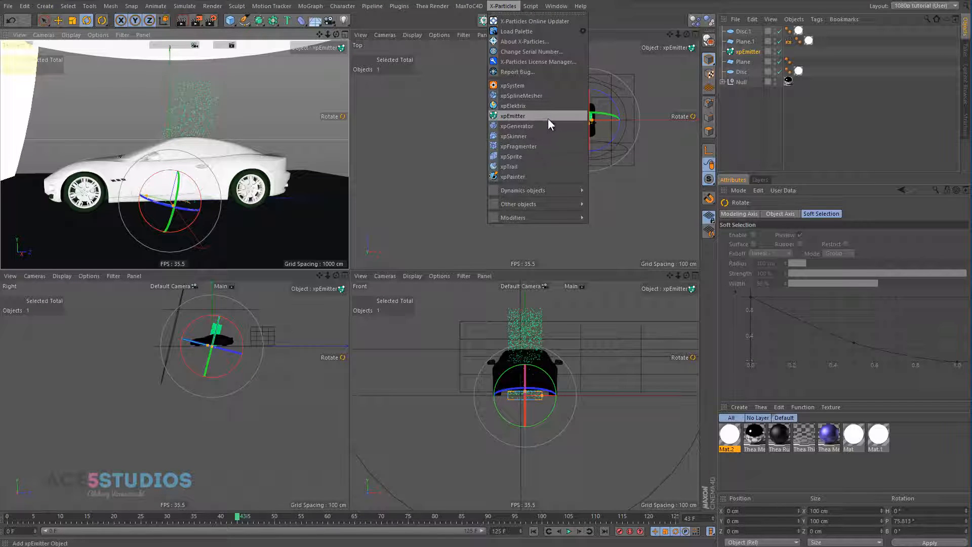
pyautogui.click(516, 126)
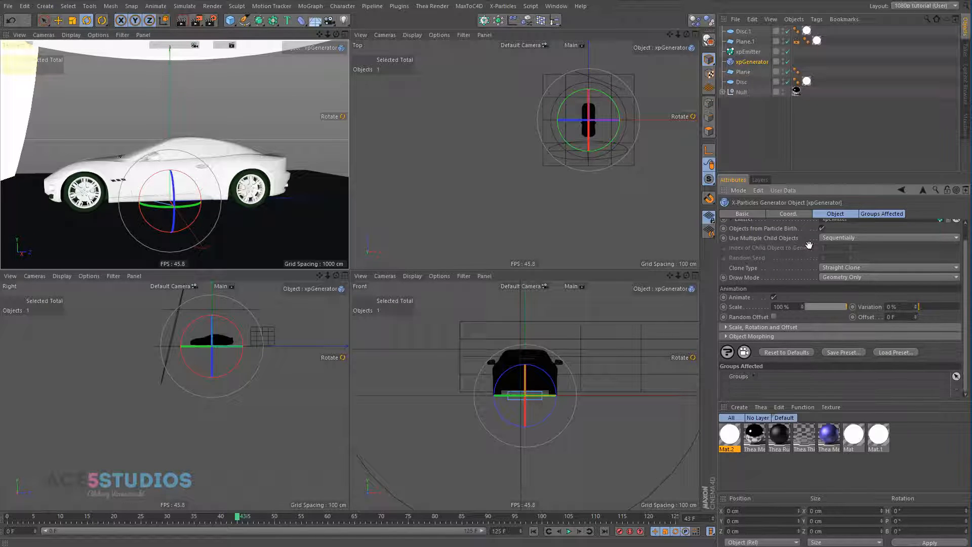
pyautogui.scroll(3)
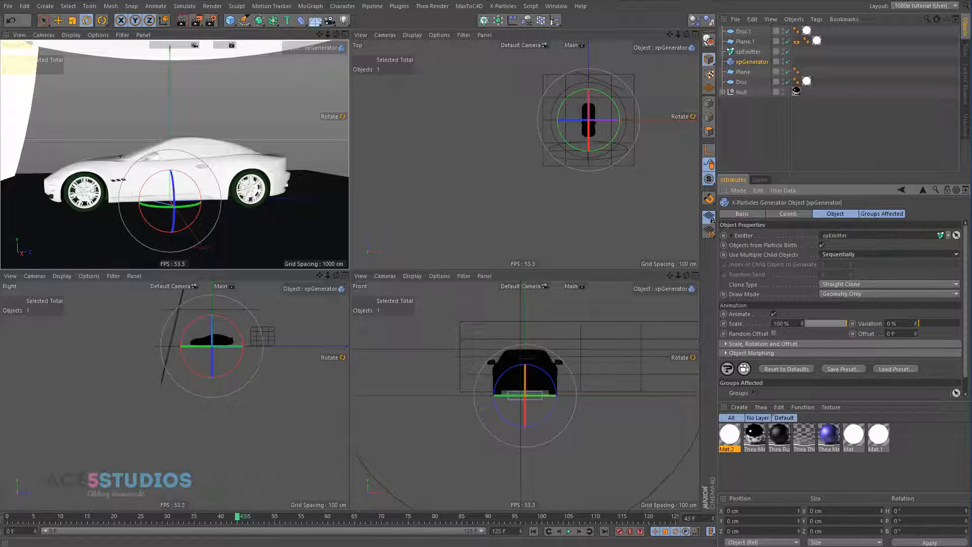
pyautogui.click(743, 71)
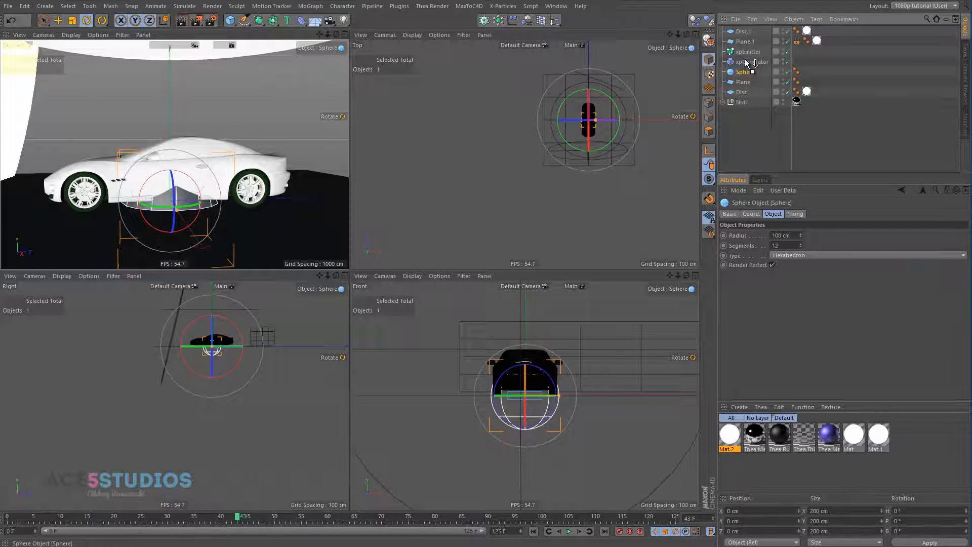
# Parent the Sphere under xpGenerator and test-render the clones in Thea Darkroom
pyautogui.click(754, 61)
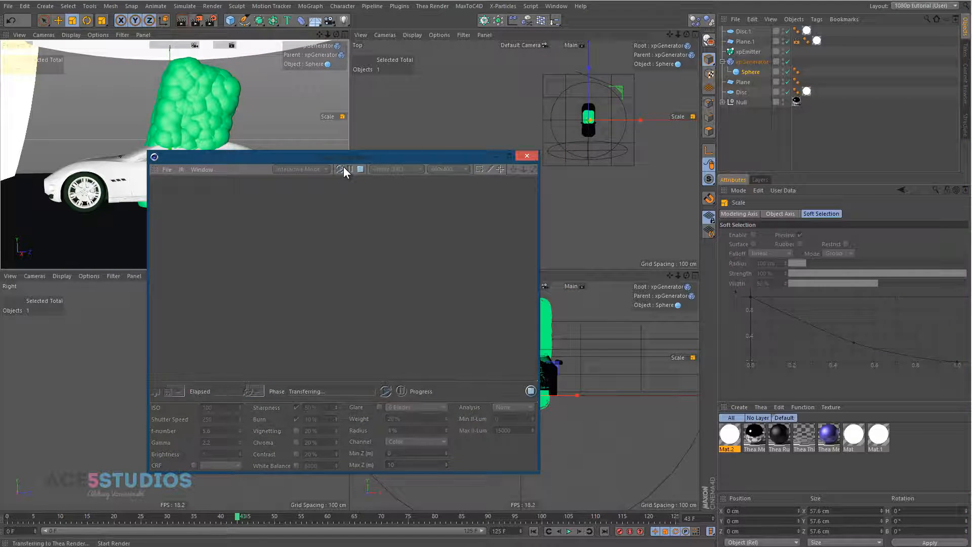
pyautogui.click(344, 169)
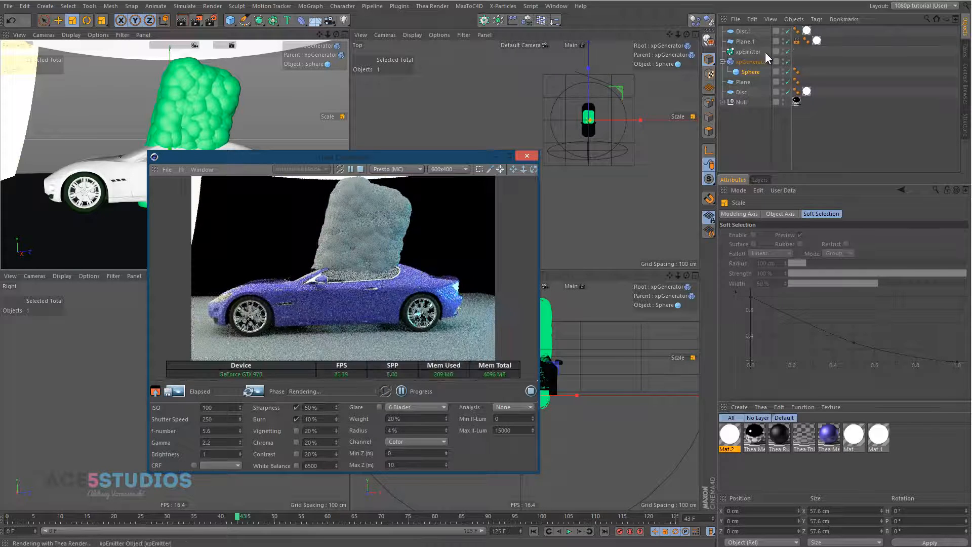
pyautogui.moveTo(743, 82)
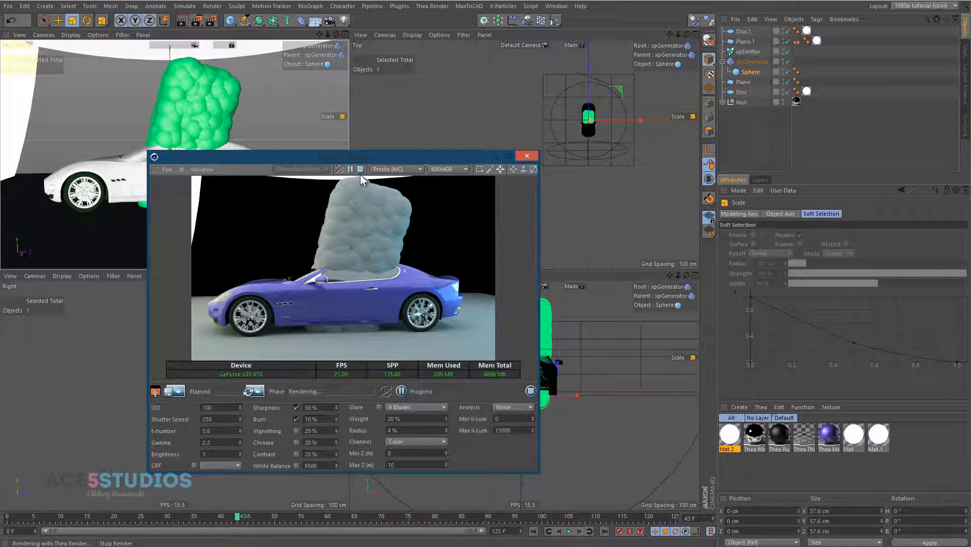
pyautogui.click(360, 169)
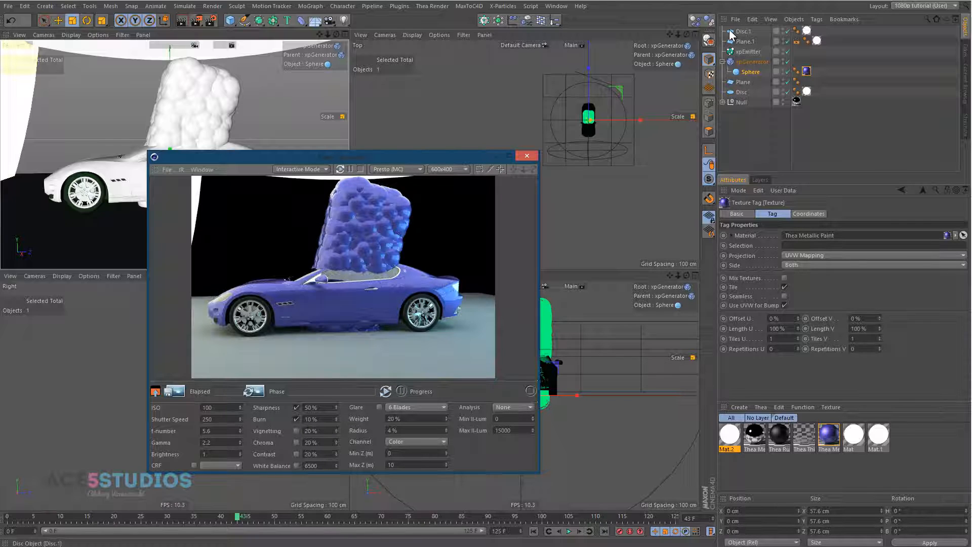
pyautogui.moveTo(742, 31)
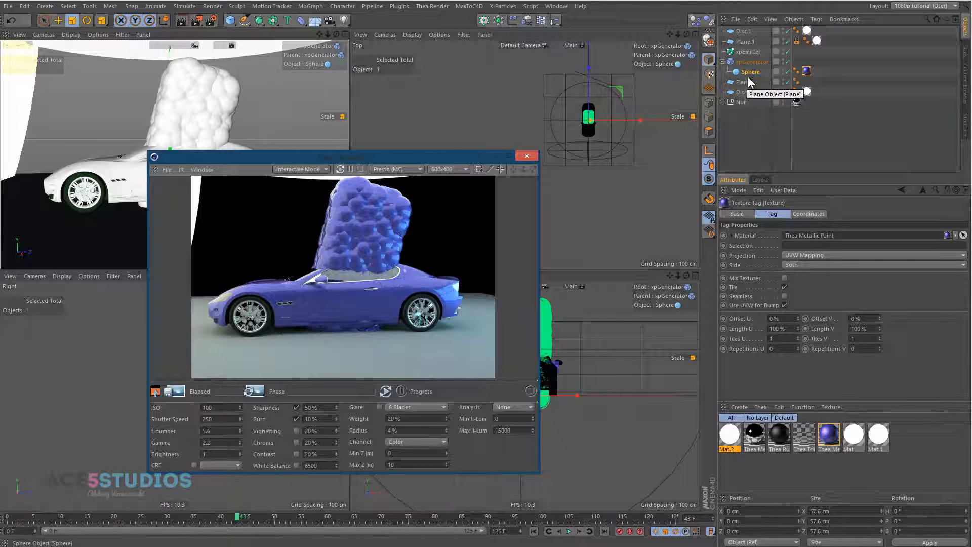
pyautogui.moveTo(761, 74)
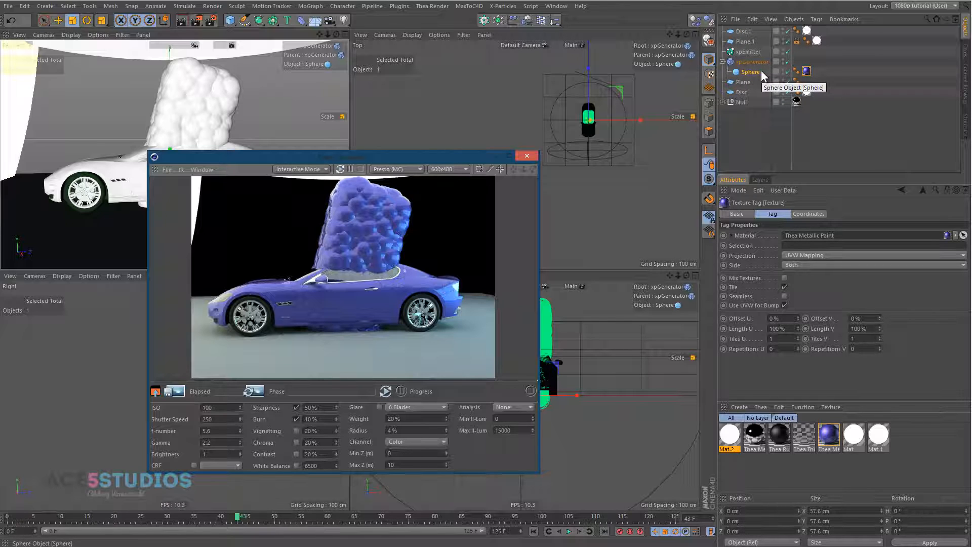
pyautogui.click(751, 72)
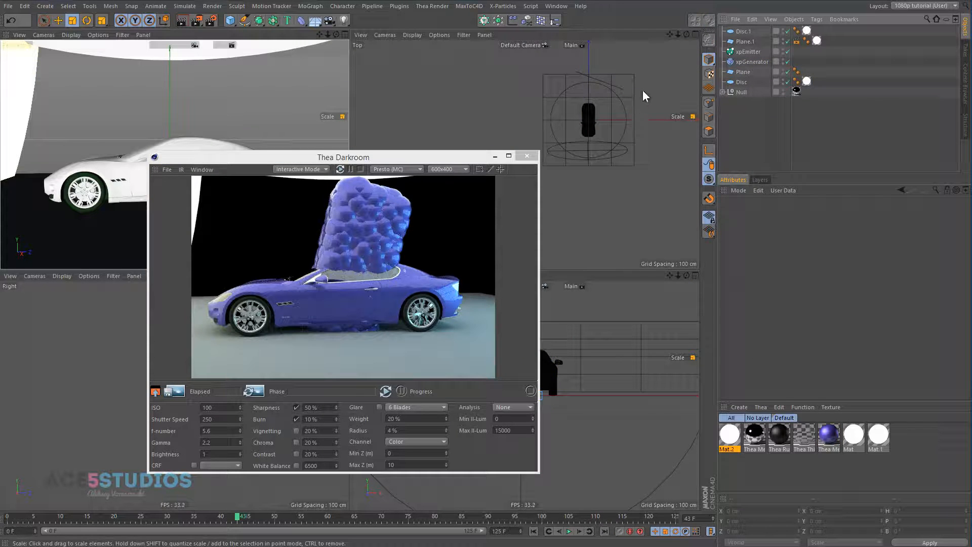
pyautogui.moveTo(790, 63)
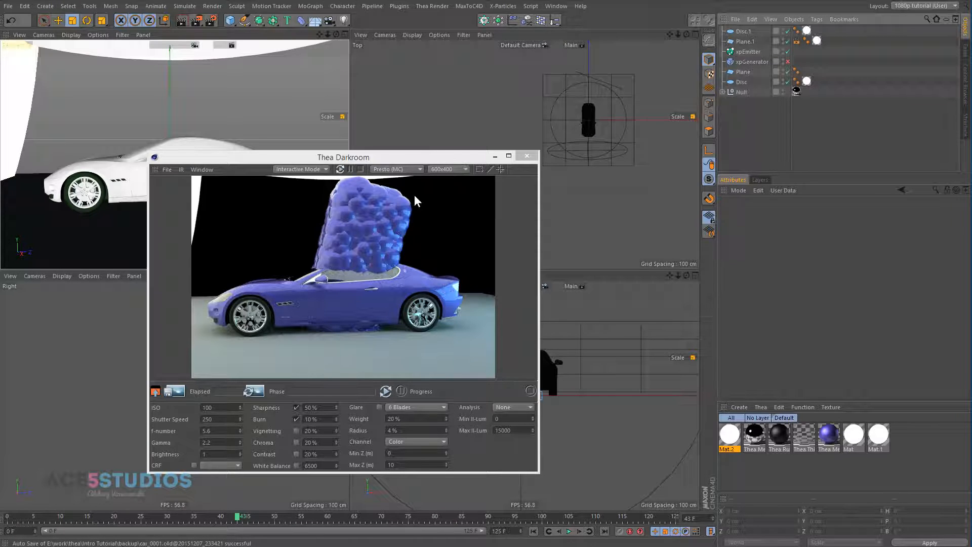
# Close the render preview, add a new Sphere, and open Simulate's hair objects menu
pyautogui.click(527, 155)
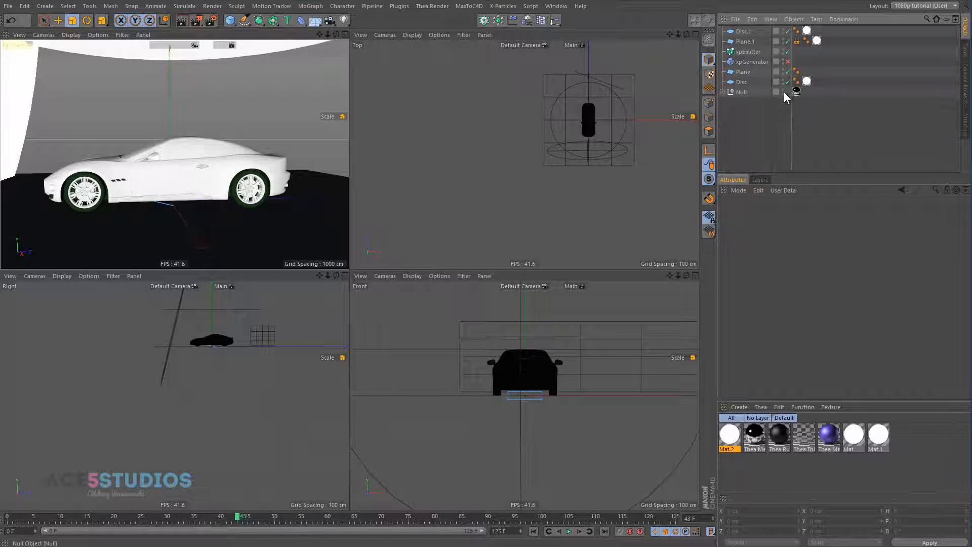
pyautogui.click(229, 19)
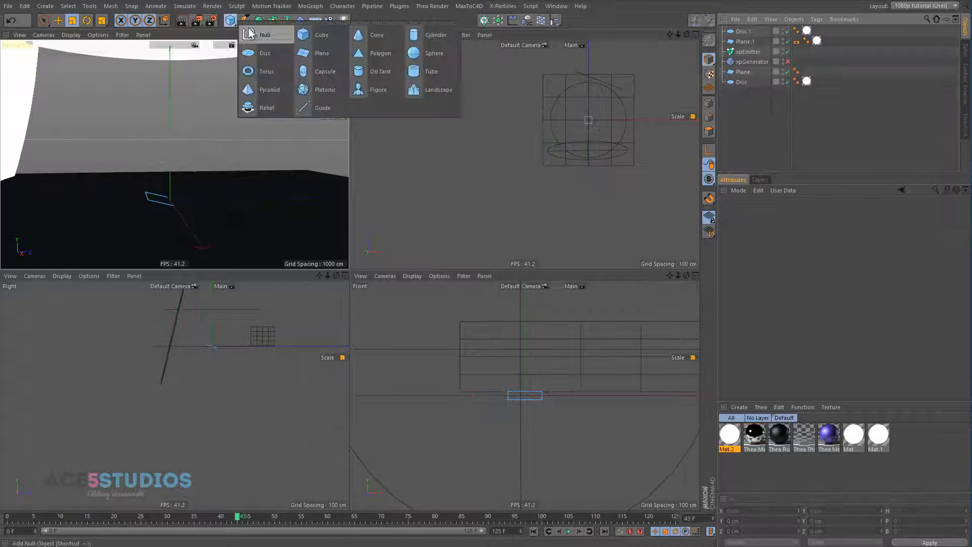
pyautogui.click(434, 52)
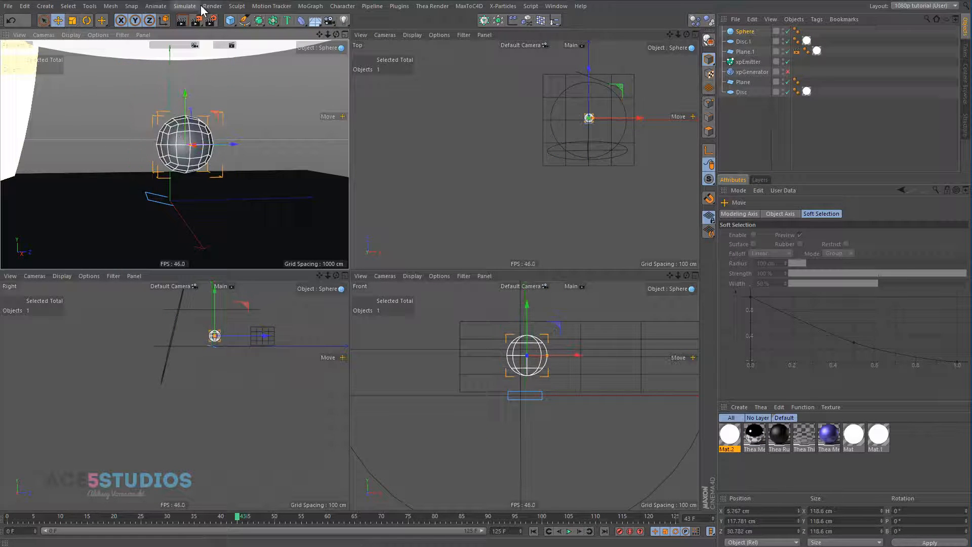
pyautogui.click(184, 6)
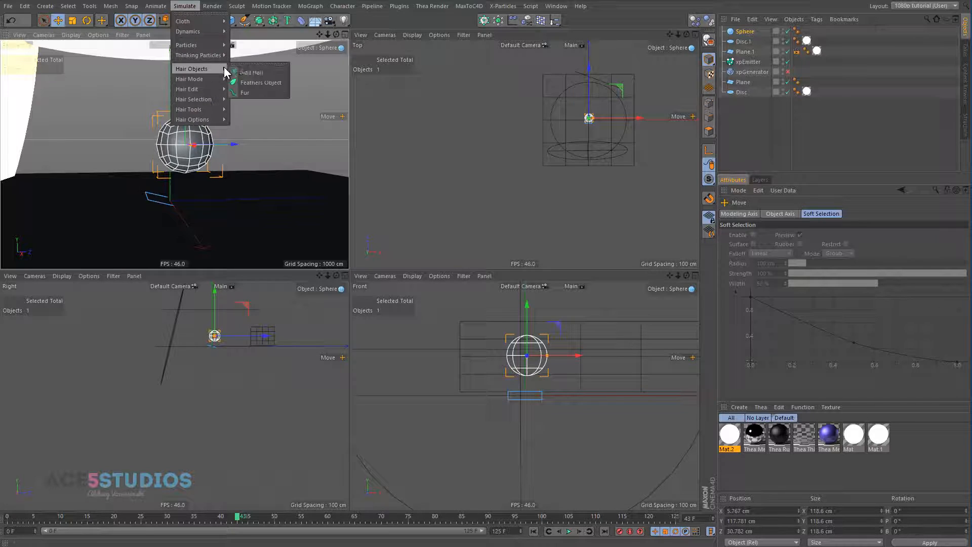
# Add Hair to the sphere and set its Generate type to Flat
pyautogui.click(251, 72)
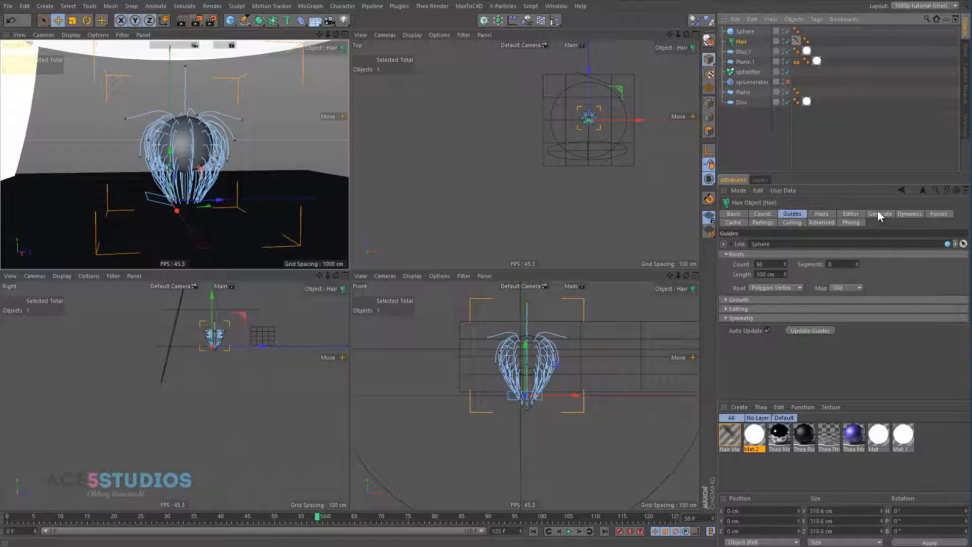
pyautogui.click(880, 213)
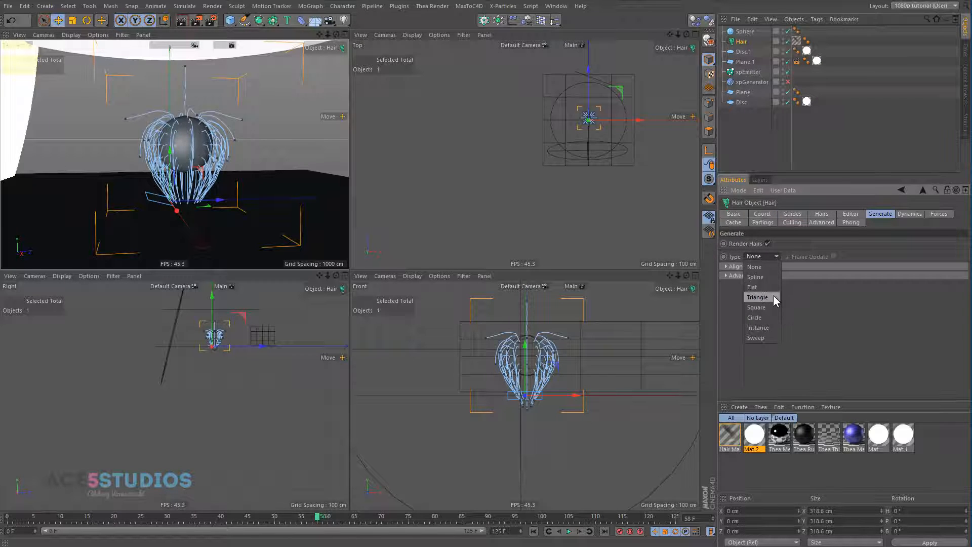
pyautogui.moveTo(769, 287)
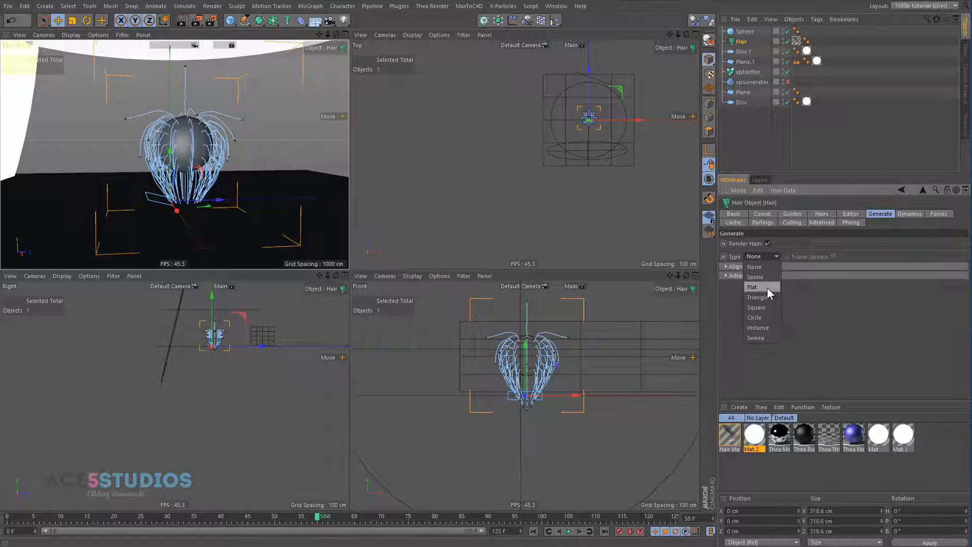
pyautogui.click(752, 287)
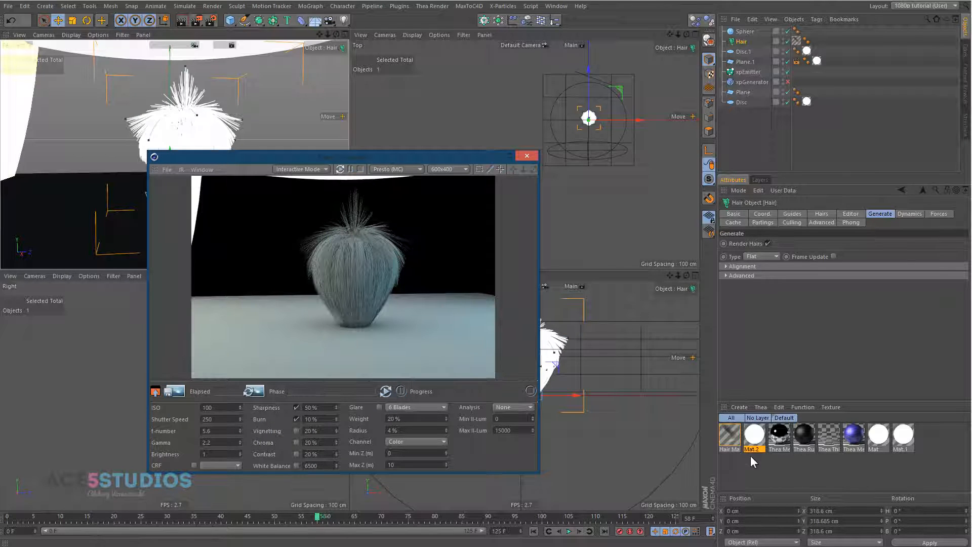
# Create a new Thea material and set its Matte diffuse colour to yellow
pyautogui.click(761, 407)
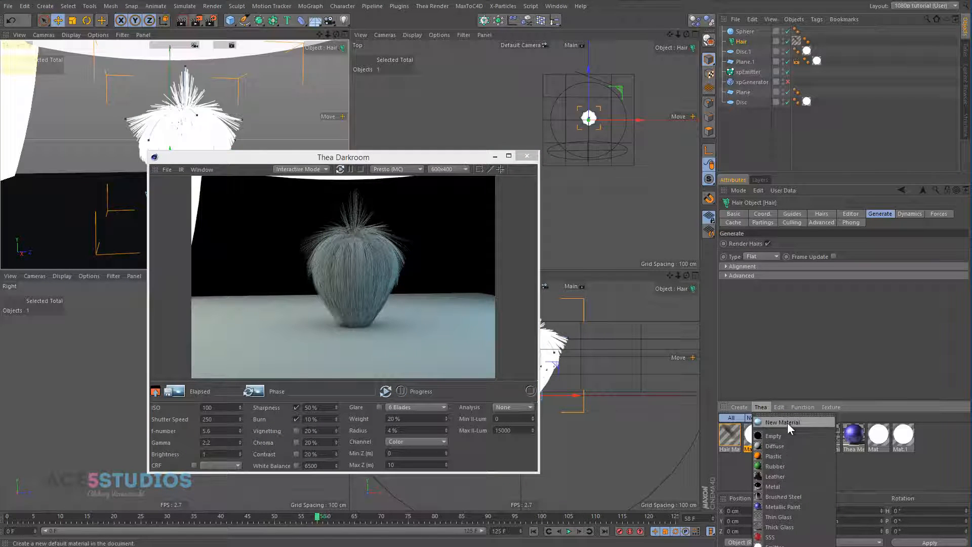
pyautogui.click(778, 423)
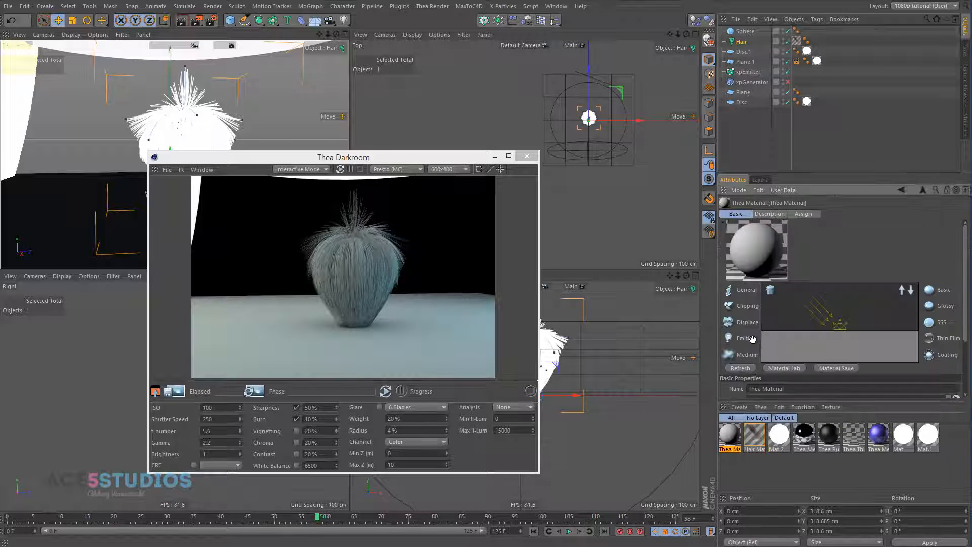
pyautogui.click(769, 214)
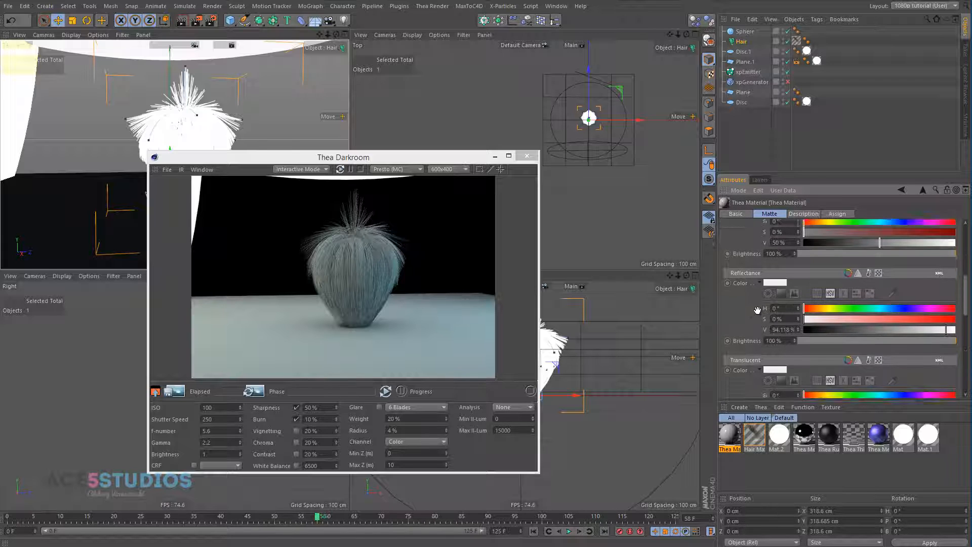
pyautogui.scroll(-3)
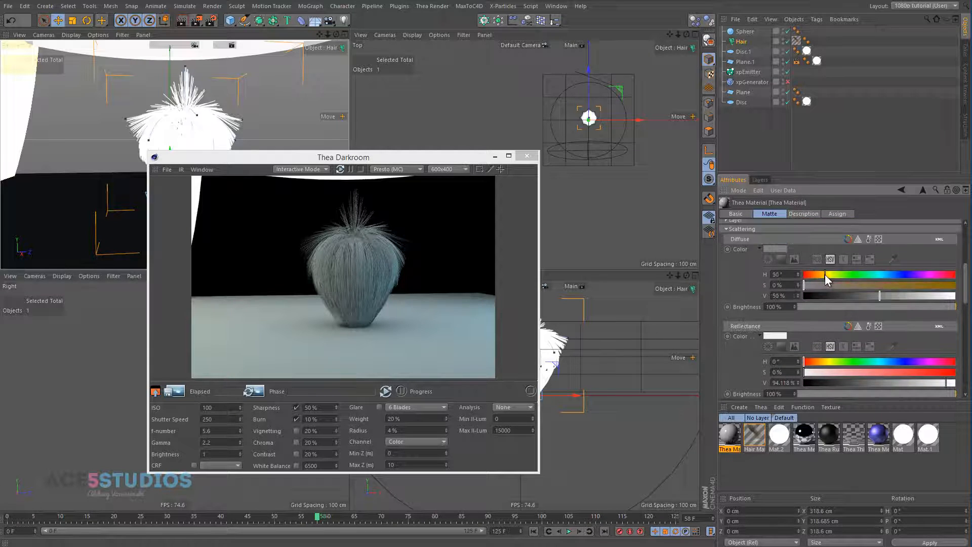
pyautogui.scroll(-3)
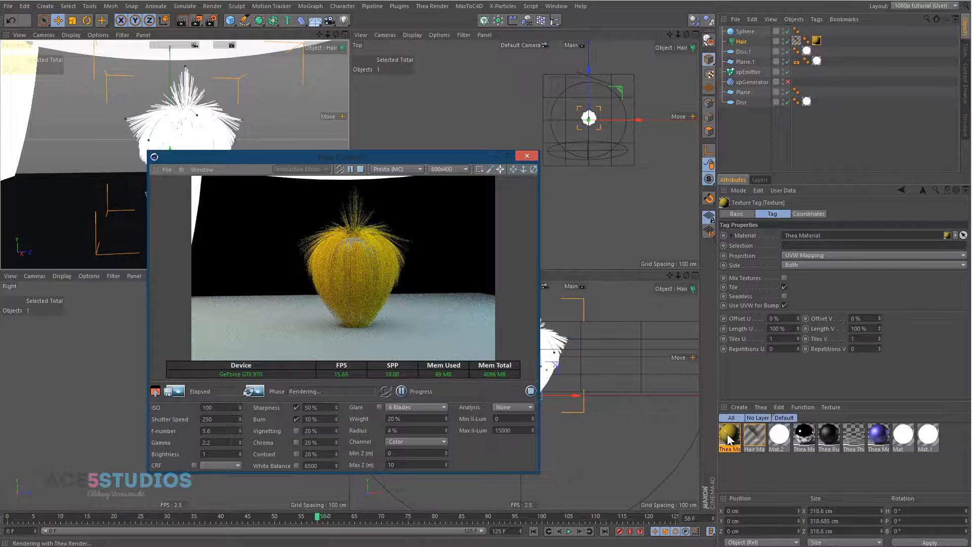
# Enable Kink and Curl on Hair Mat and re-render in Thea Darkroom
pyautogui.click(754, 434)
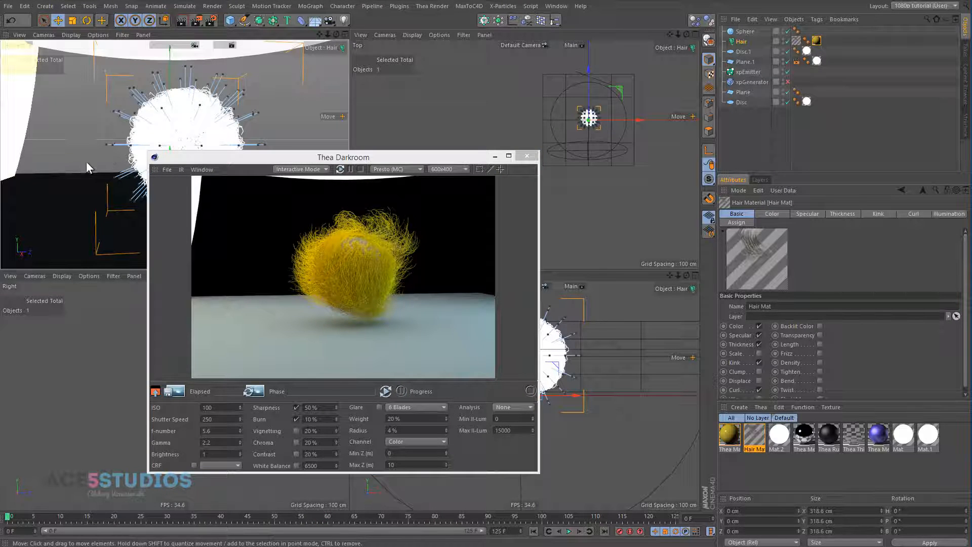
pyautogui.click(340, 169)
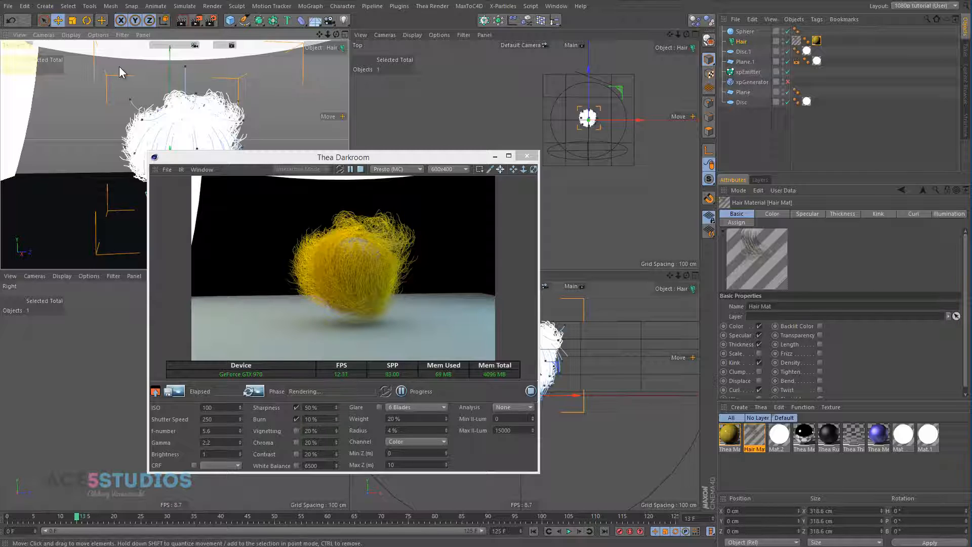
pyautogui.moveTo(906, 258)
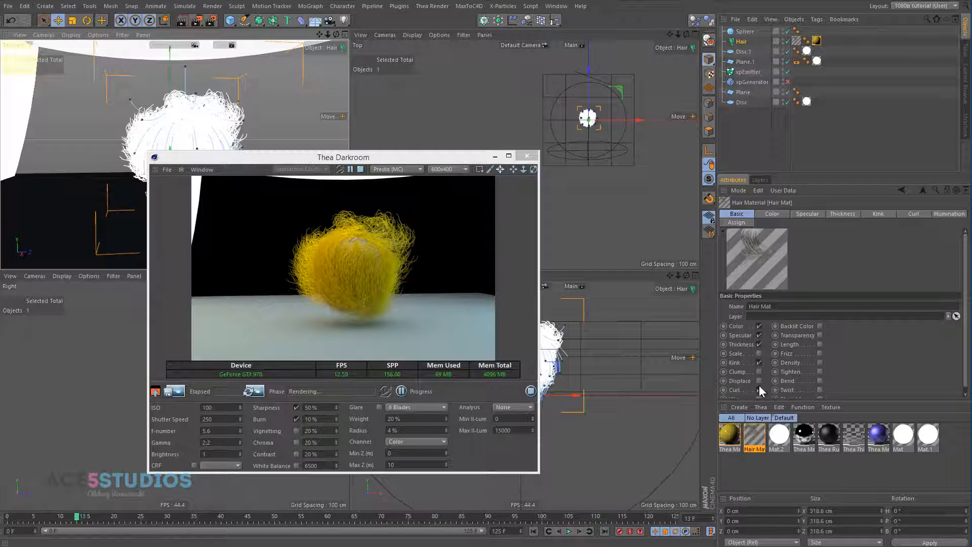
pyautogui.click(729, 434)
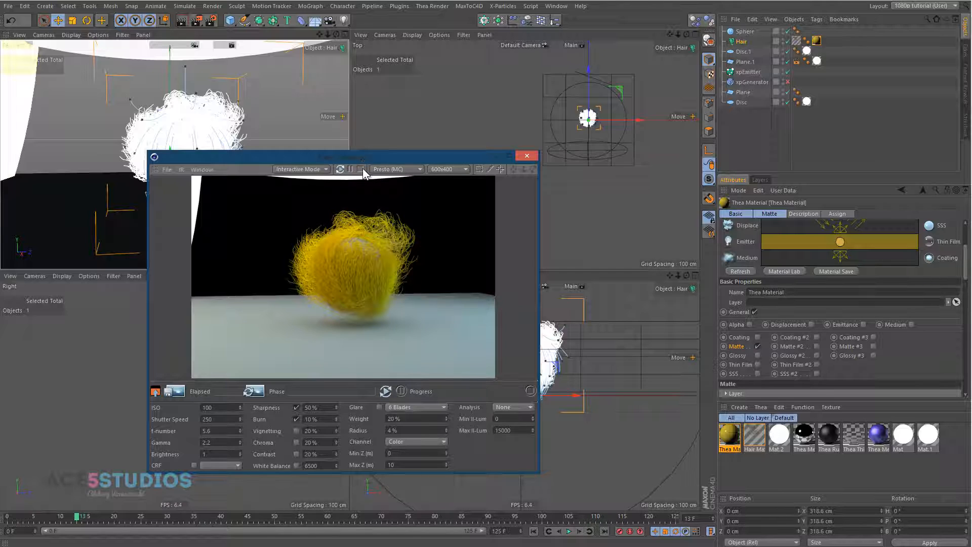
pyautogui.moveTo(337, 105)
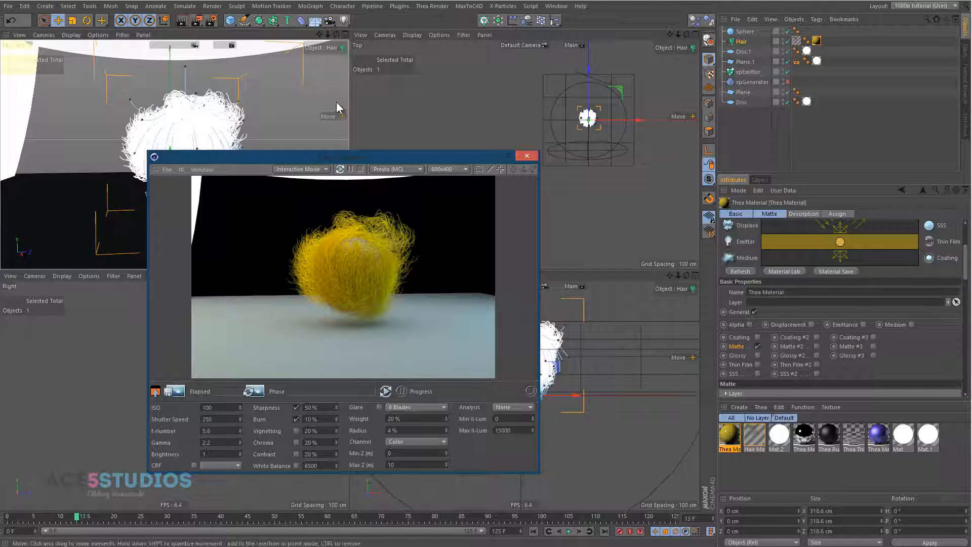
pyautogui.moveTo(443, 201)
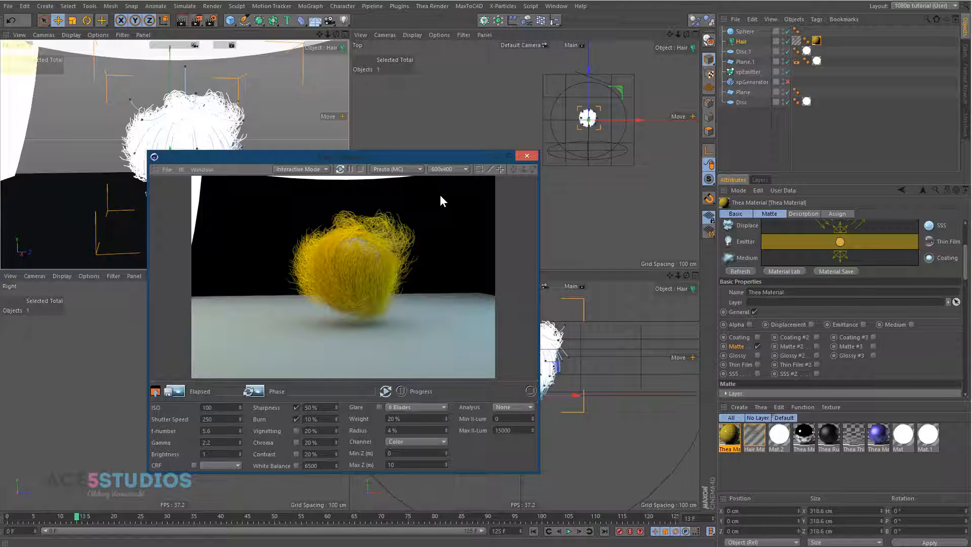
pyautogui.moveTo(461, 209)
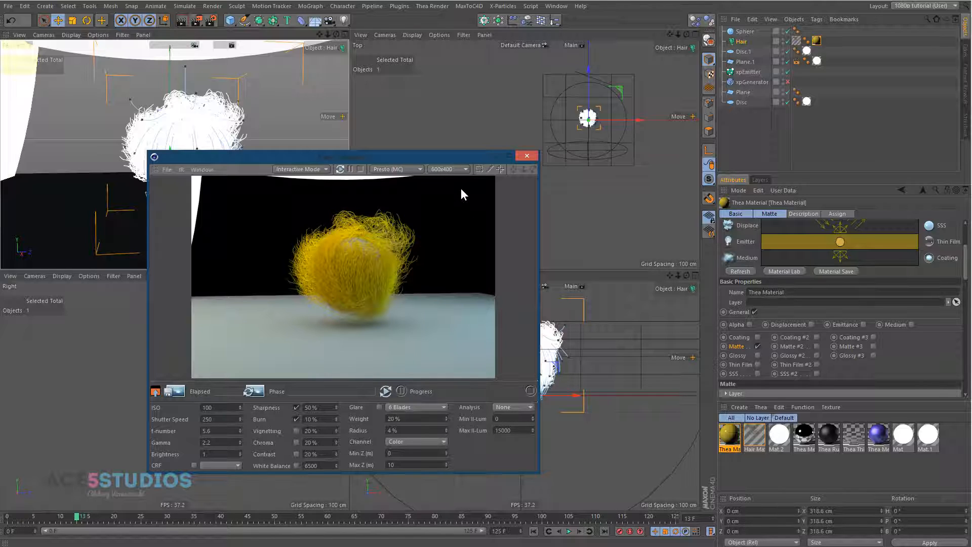
pyautogui.moveTo(443, 220)
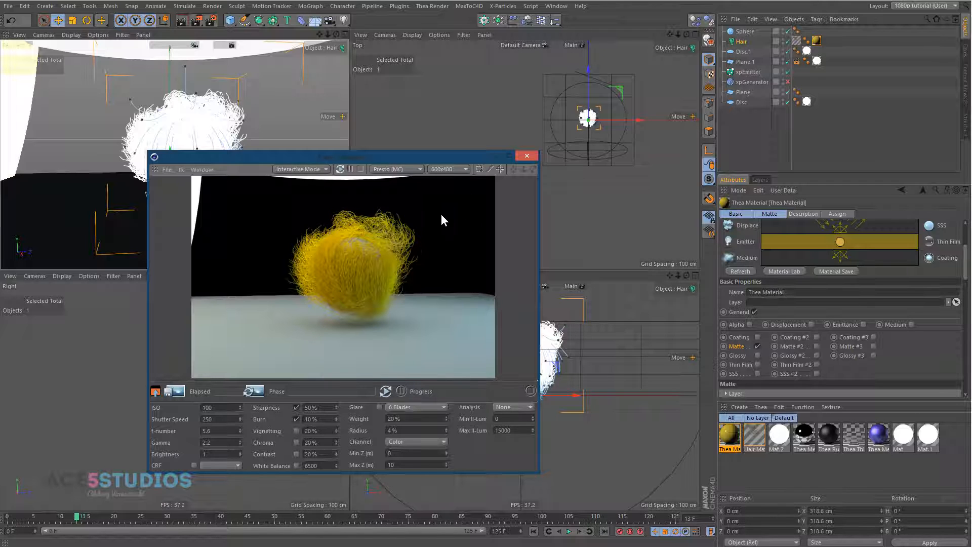
pyautogui.moveTo(845, 74)
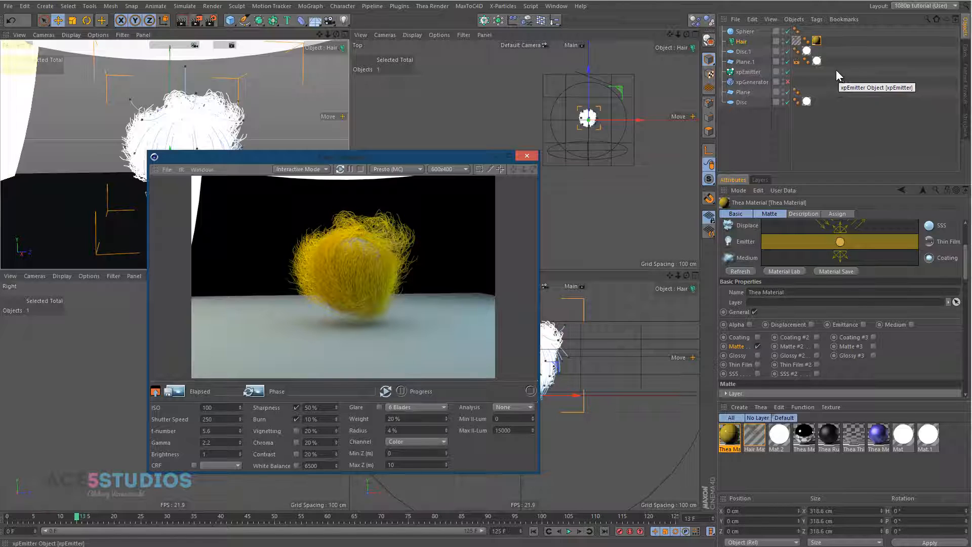
pyautogui.moveTo(796, 93)
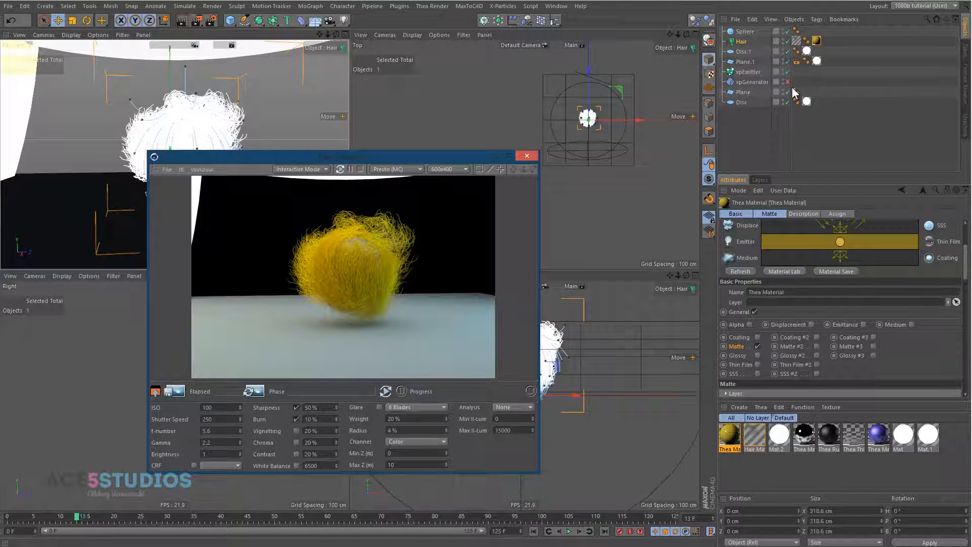
pyautogui.moveTo(796, 74)
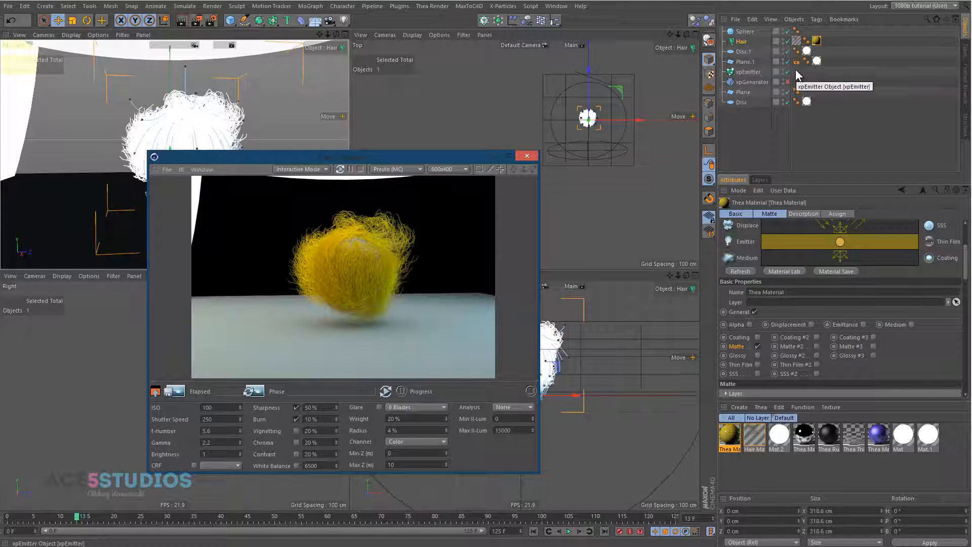